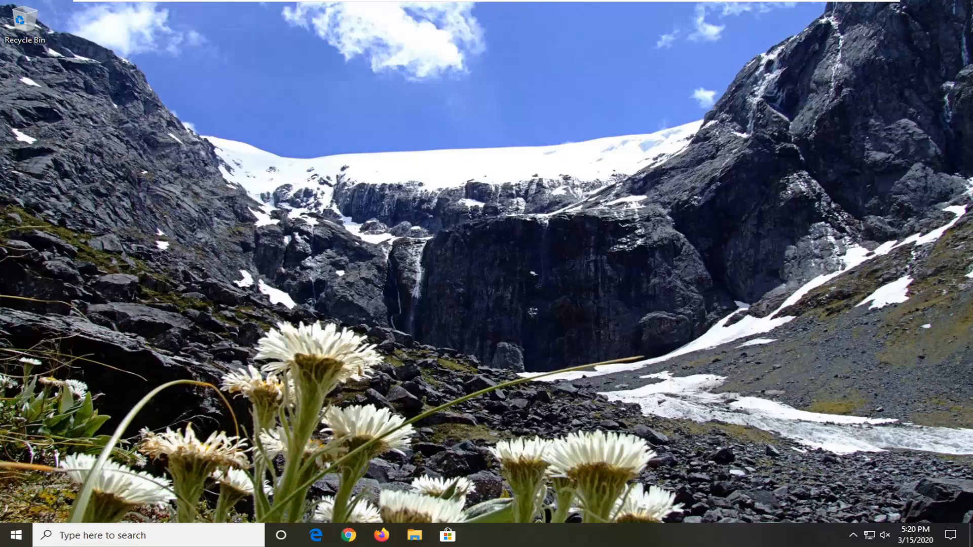
# Step: Launch Google Chrome from the taskbar to a new tab page
pyautogui.click(347, 536)
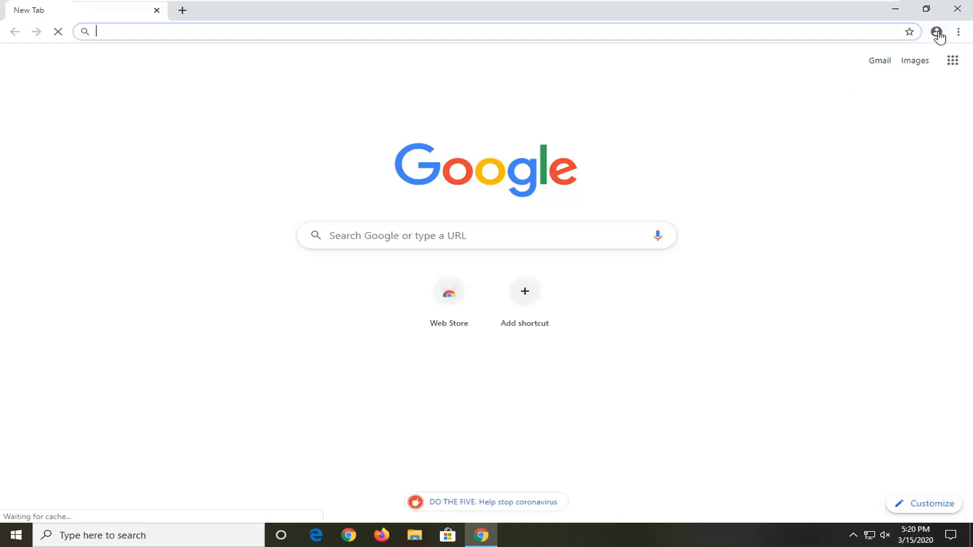
# Step: Bring up Chrome's Clear browsing data dialog from the main menu
pyautogui.click(958, 32)
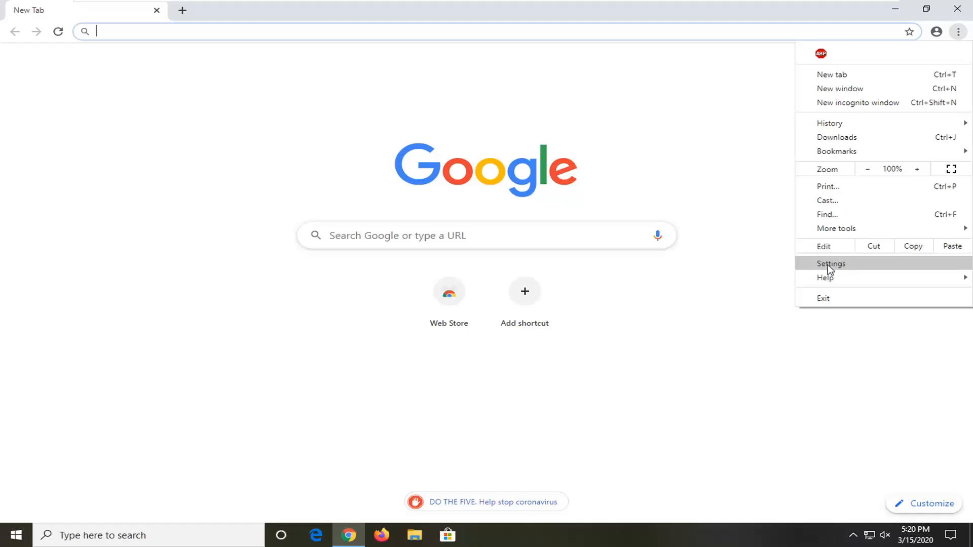
pyautogui.moveTo(842, 267)
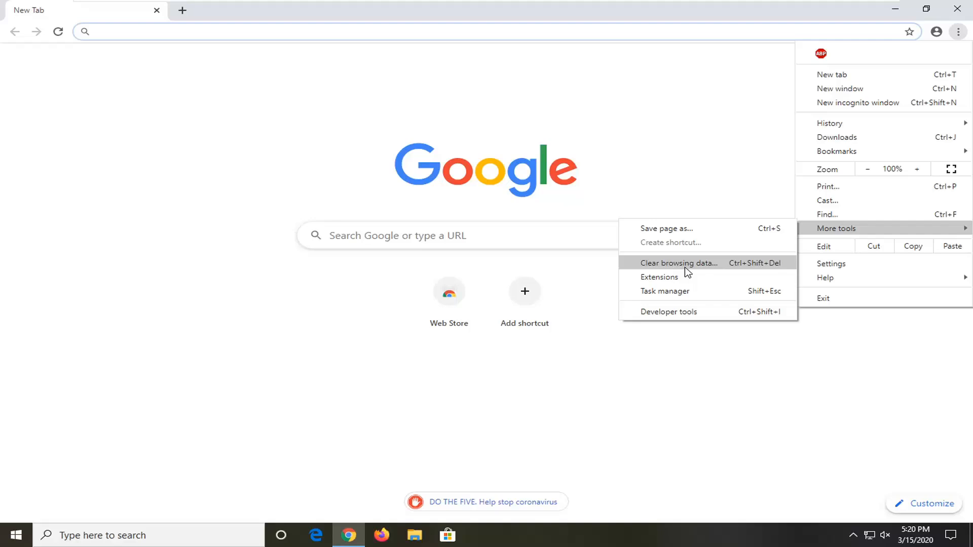
pyautogui.click(678, 263)
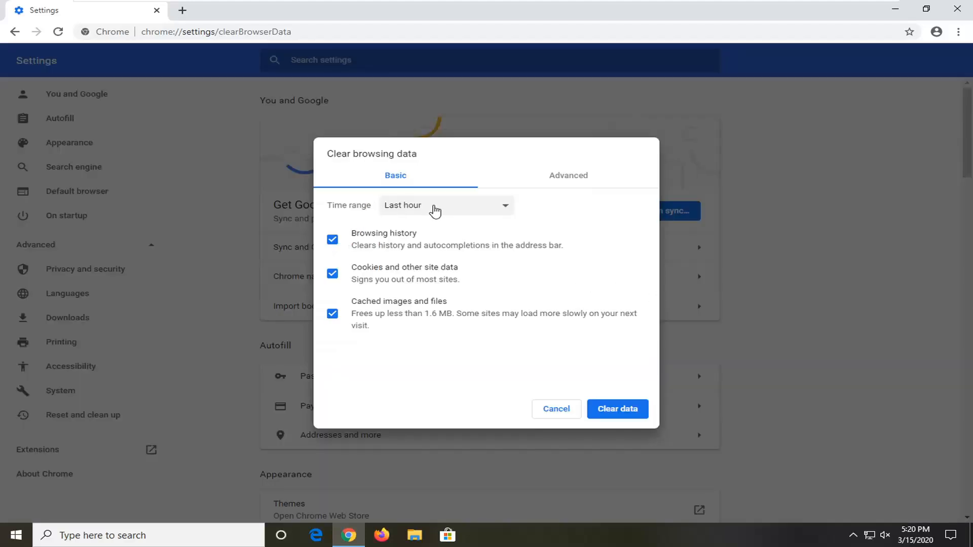
# Step: Clear browsing history, cookies and cached files for All time, after reviewing the Advanced options
pyautogui.click(446, 206)
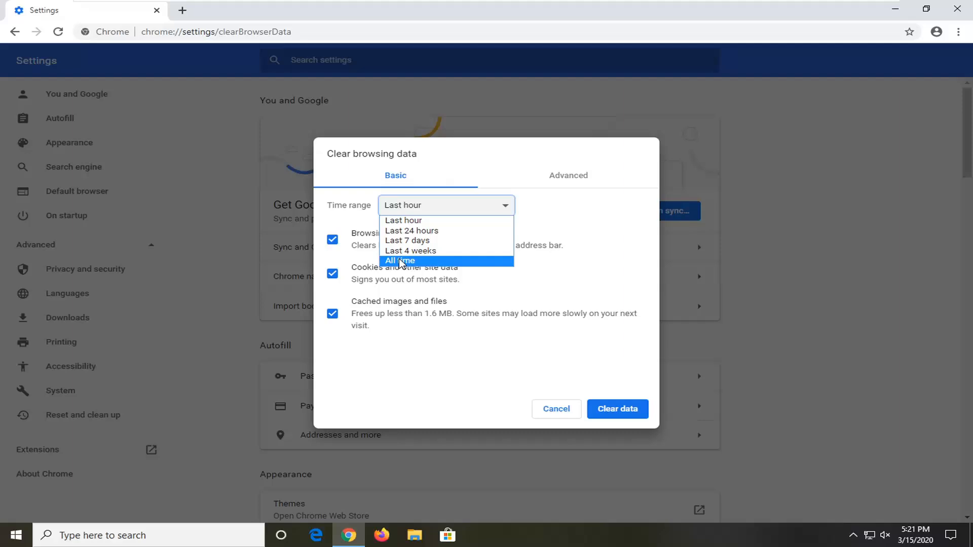
pyautogui.click(400, 261)
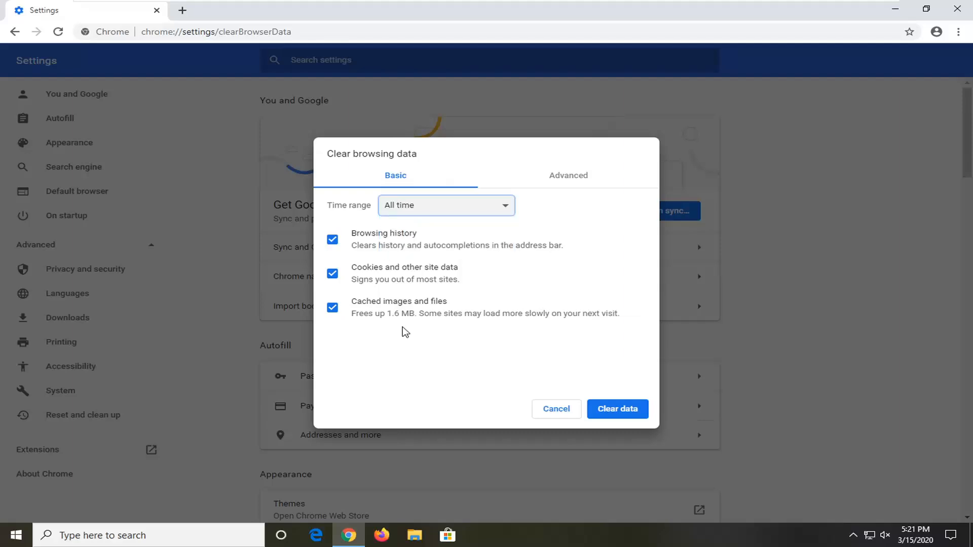
pyautogui.moveTo(381, 253)
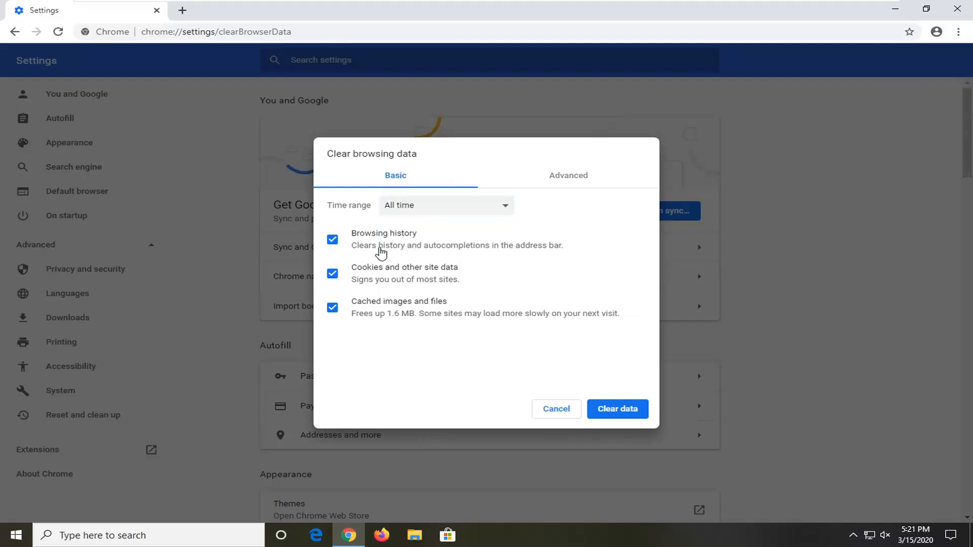
pyautogui.moveTo(425, 287)
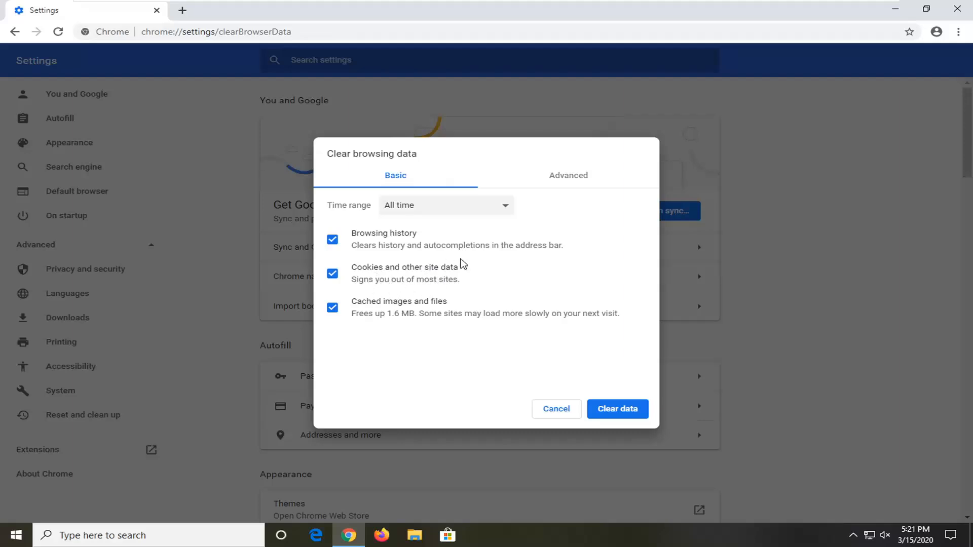
pyautogui.moveTo(414, 255)
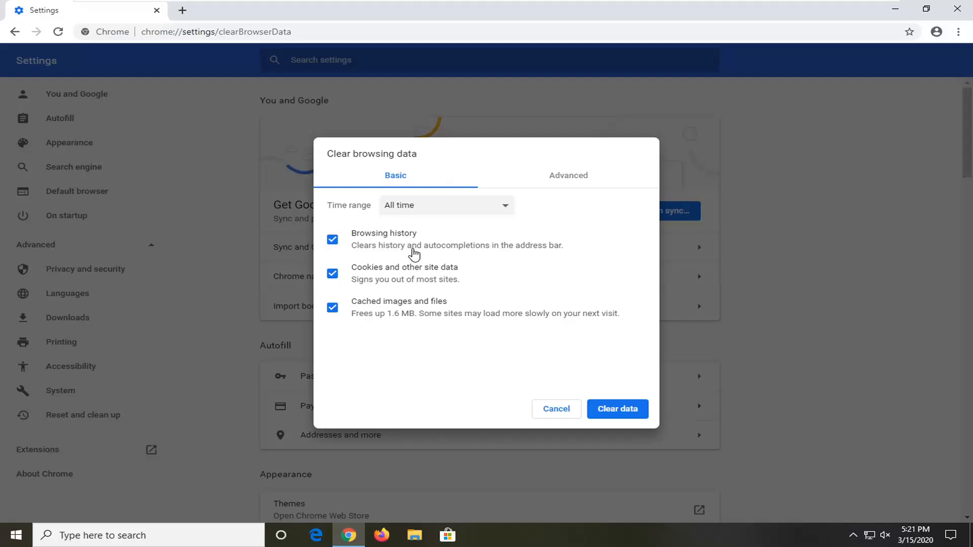
pyautogui.click(568, 175)
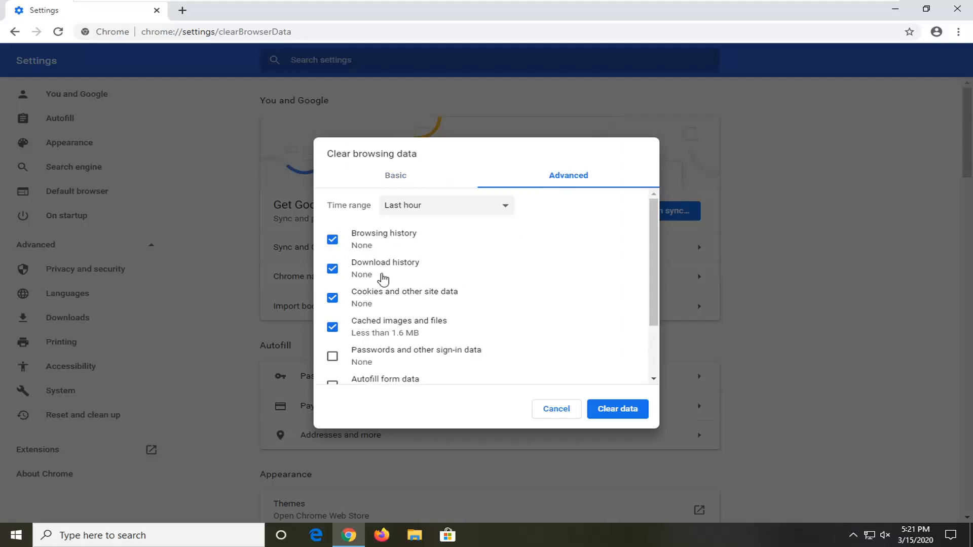
pyautogui.scroll(-3)
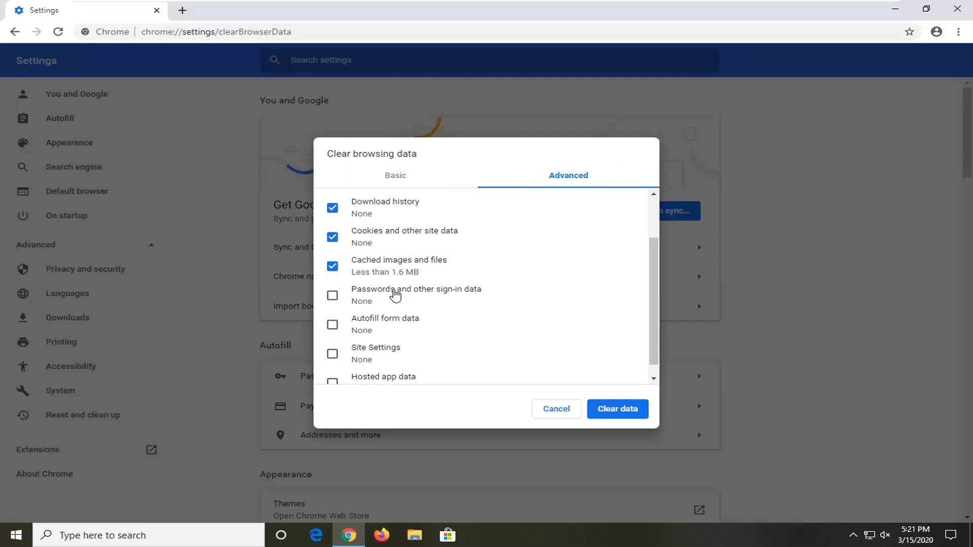
pyautogui.moveTo(395, 337)
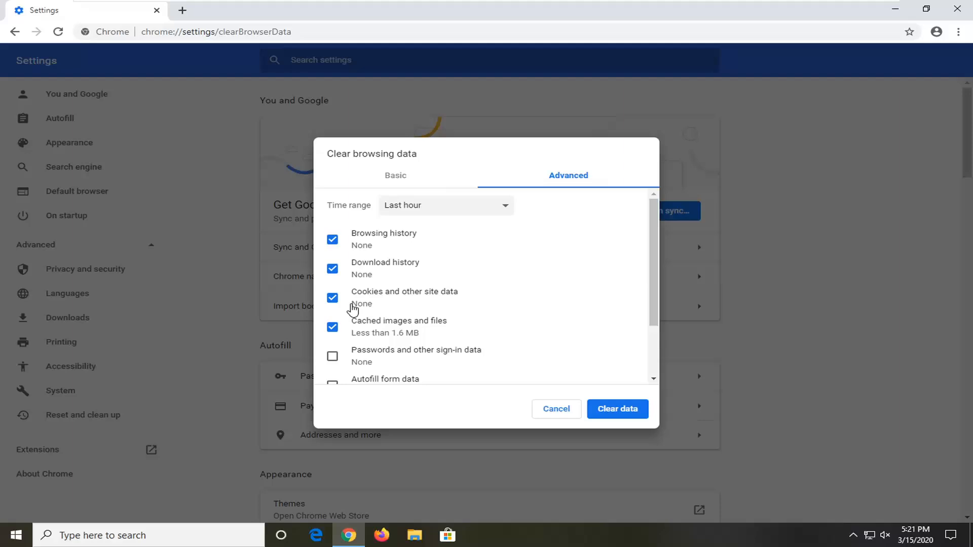
pyautogui.click(444, 206)
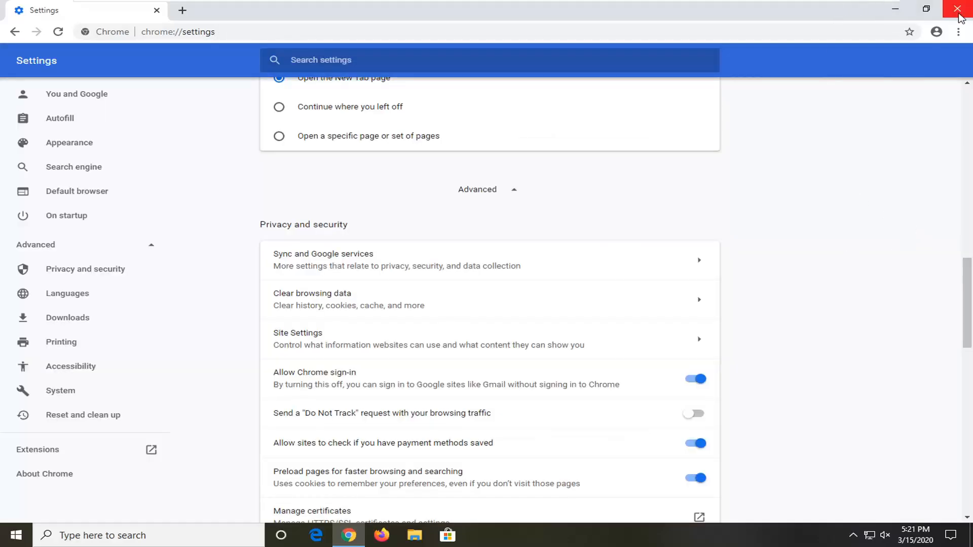
# Step: Close Chrome and run Command Prompt as administrator from a Start search for cmd
pyautogui.click(959, 9)
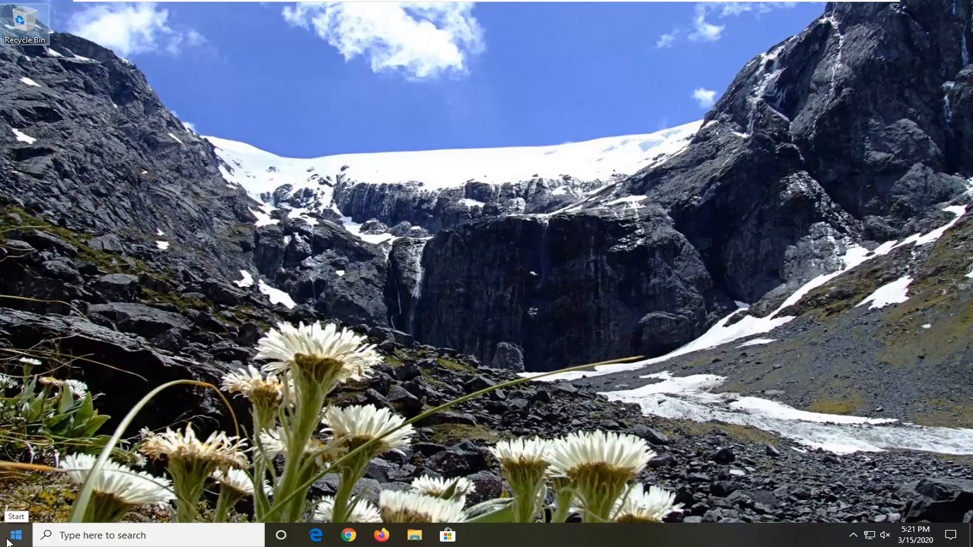
pyautogui.click(15, 535)
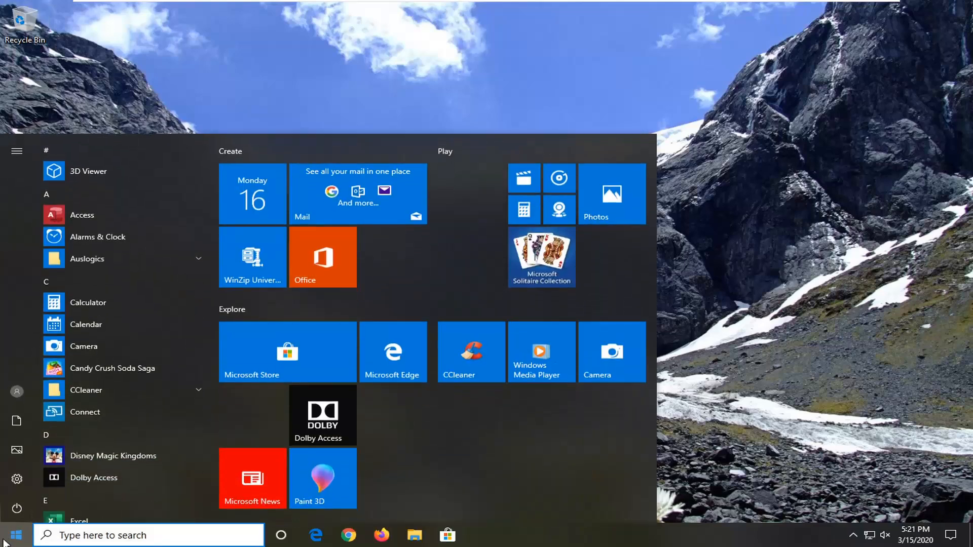
pyautogui.write('cmd')
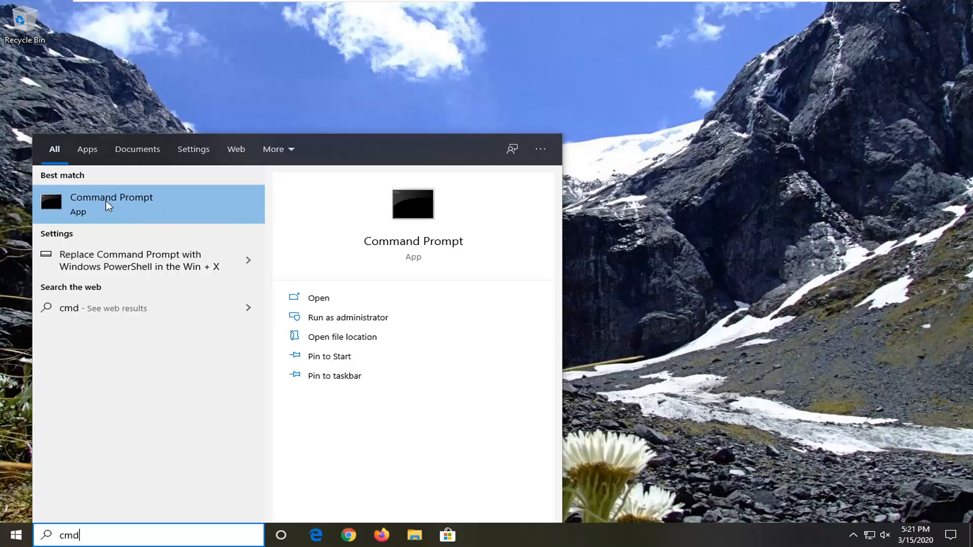
pyautogui.rightClick(112, 204)
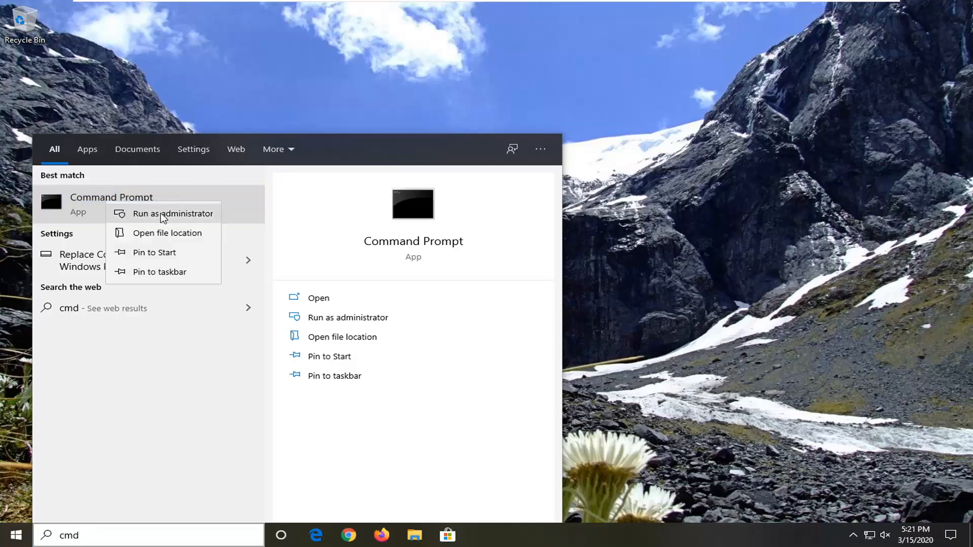
pyautogui.click(173, 214)
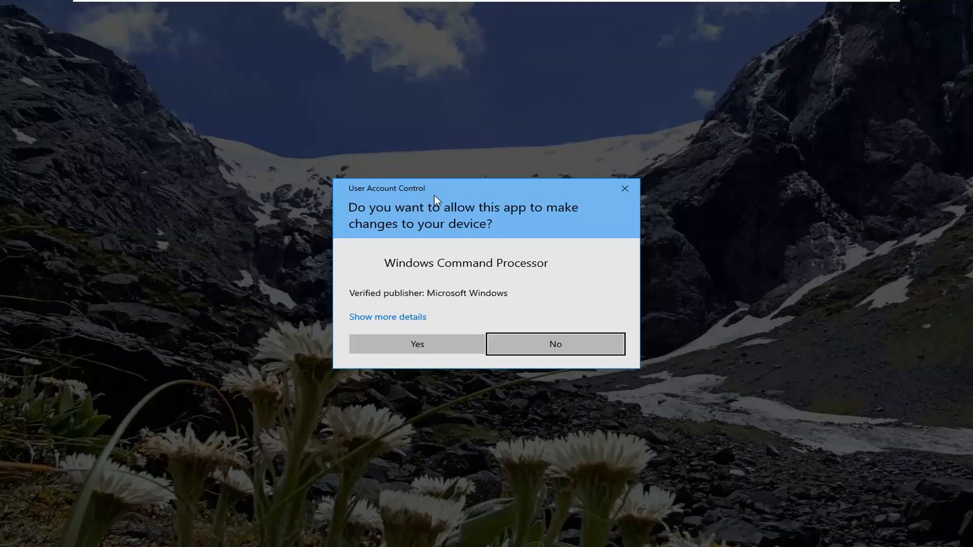
# Step: Approve the UAC prompt, run ipconfig /flushdns, and close the Command Prompt window
pyautogui.click(416, 343)
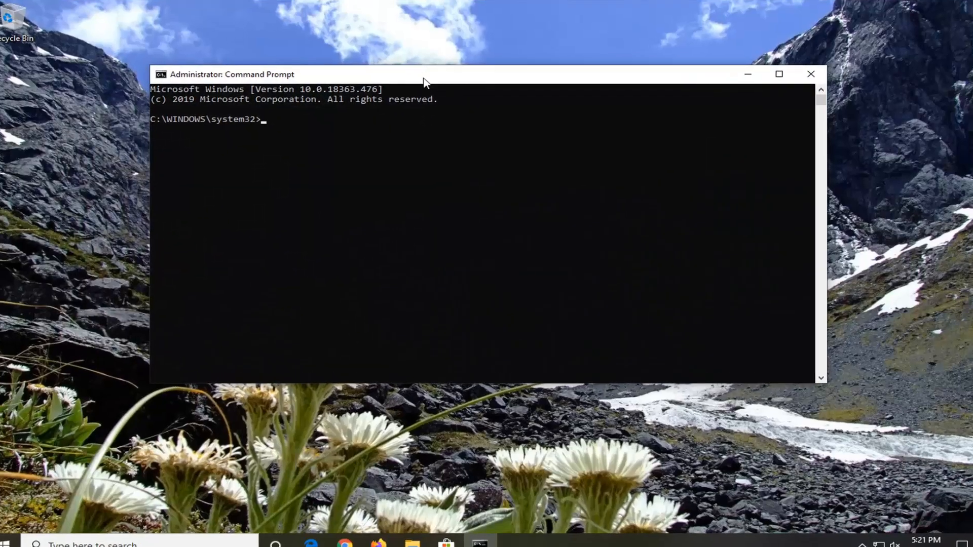
pyautogui.write('ip')
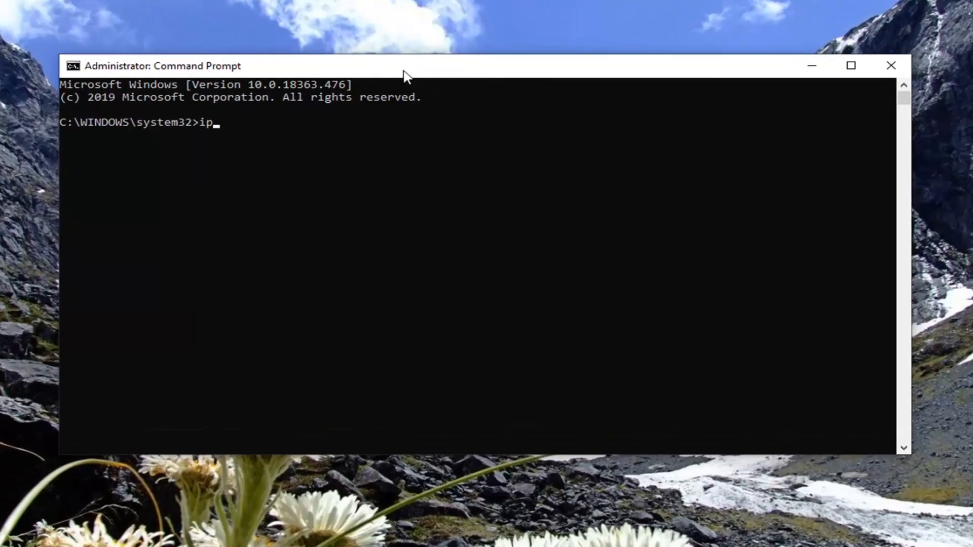
pyautogui.write('config')
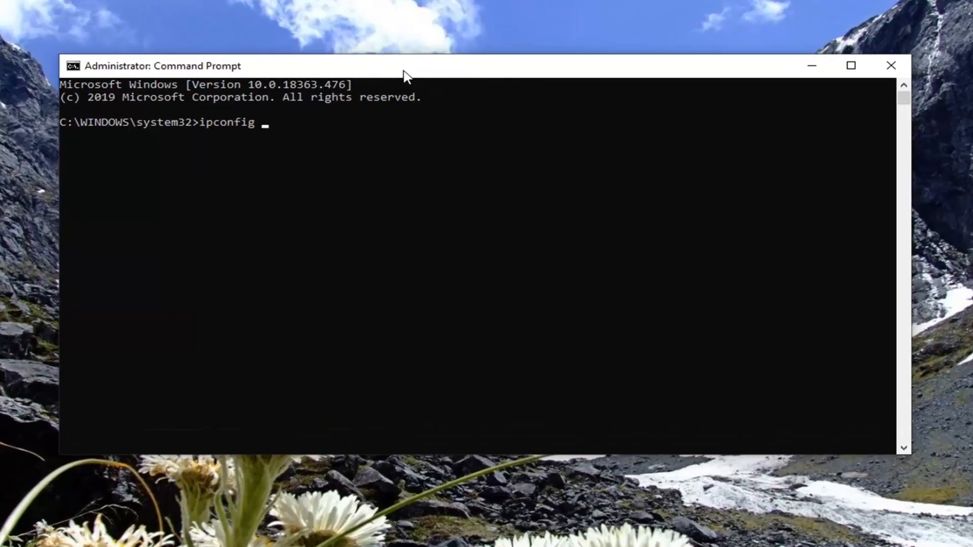
pyautogui.write('/flus')
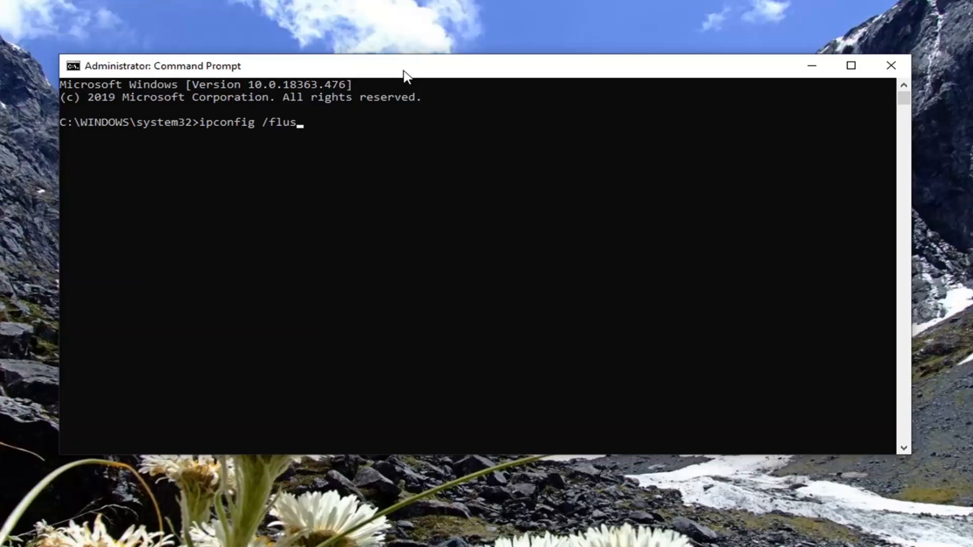
pyautogui.write('hd')
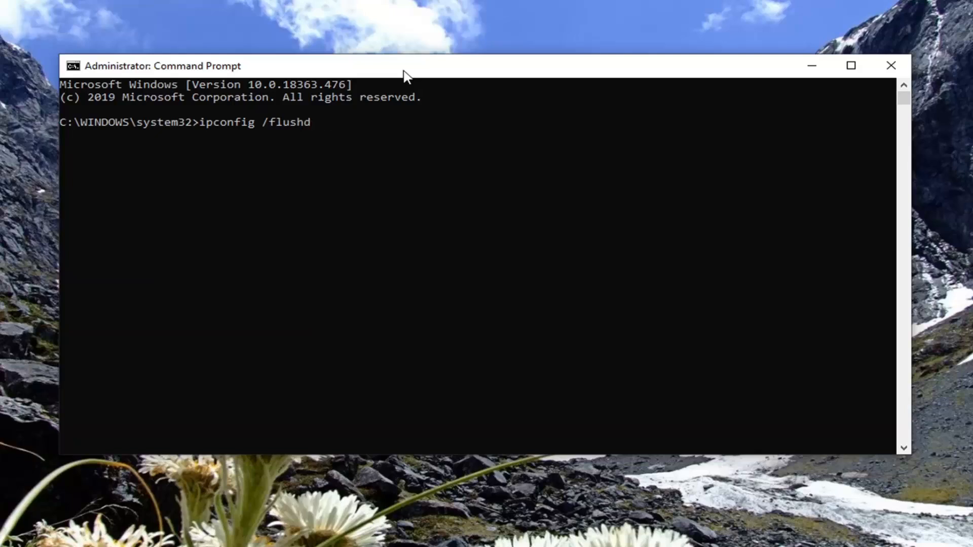
pyautogui.write('ns')
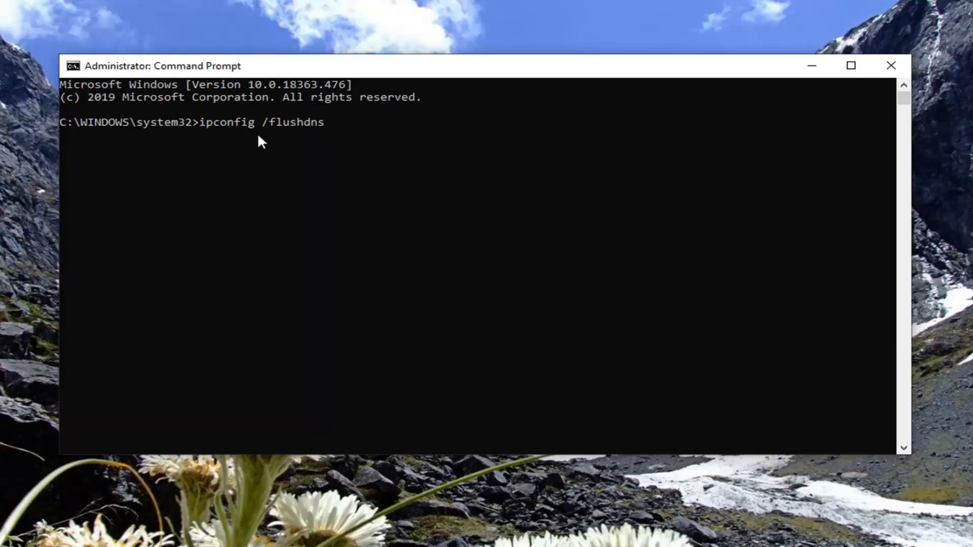
pyautogui.moveTo(617, 172)
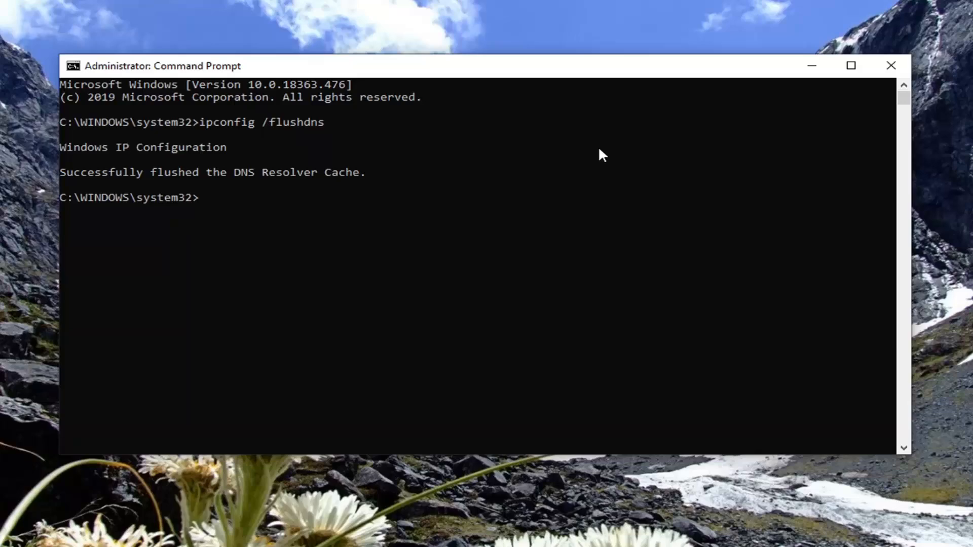
pyautogui.moveTo(310, 176)
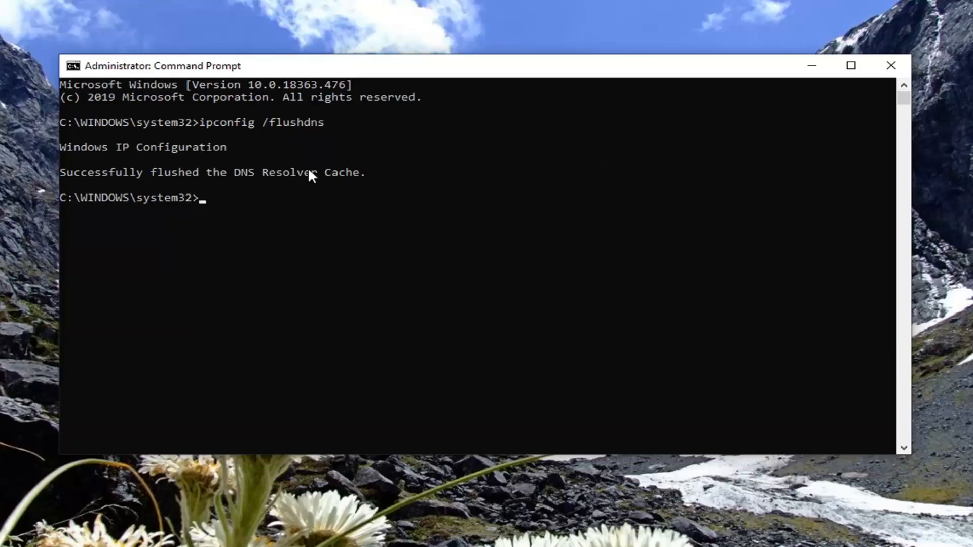
pyautogui.click(892, 65)
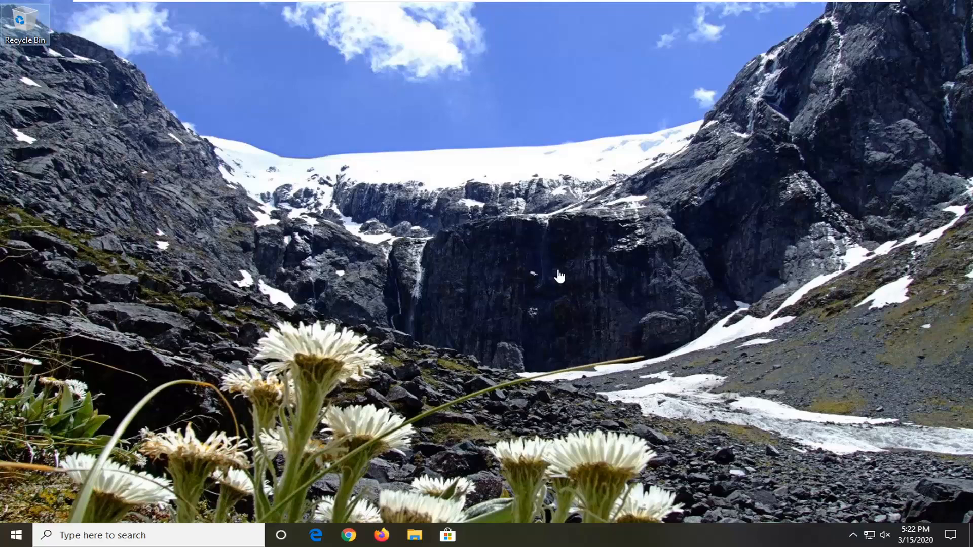
pyautogui.moveTo(481, 328)
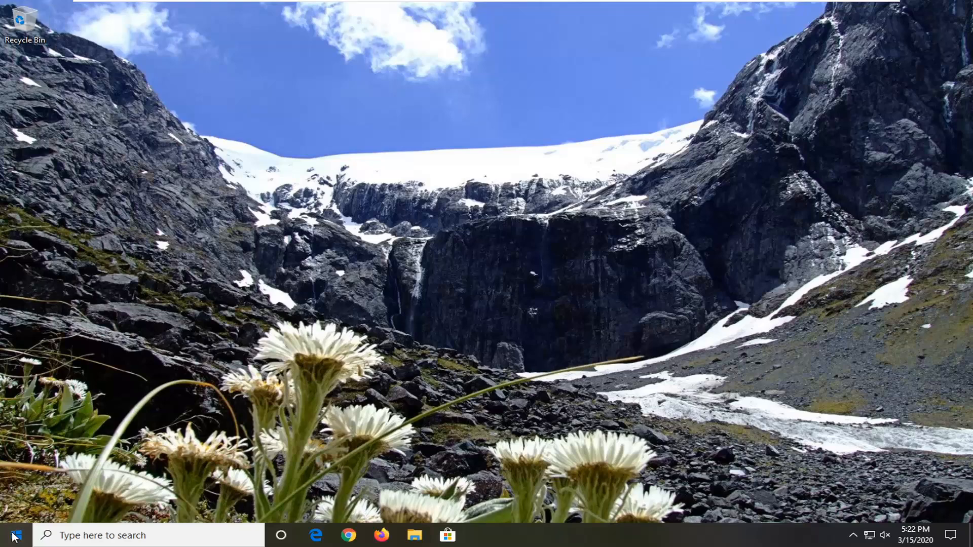
# Step: Search for 'control panel' from the taskbar to open Control Panel
pyautogui.write('control panel')
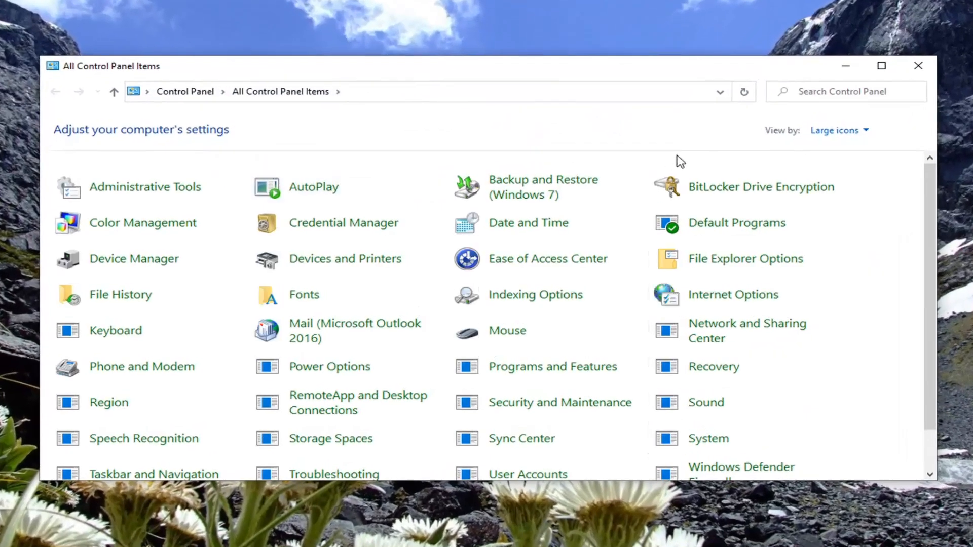
# Step: View Control Panel by Category and go through Network and Internet to the Network and Sharing Center
pyautogui.click(834, 130)
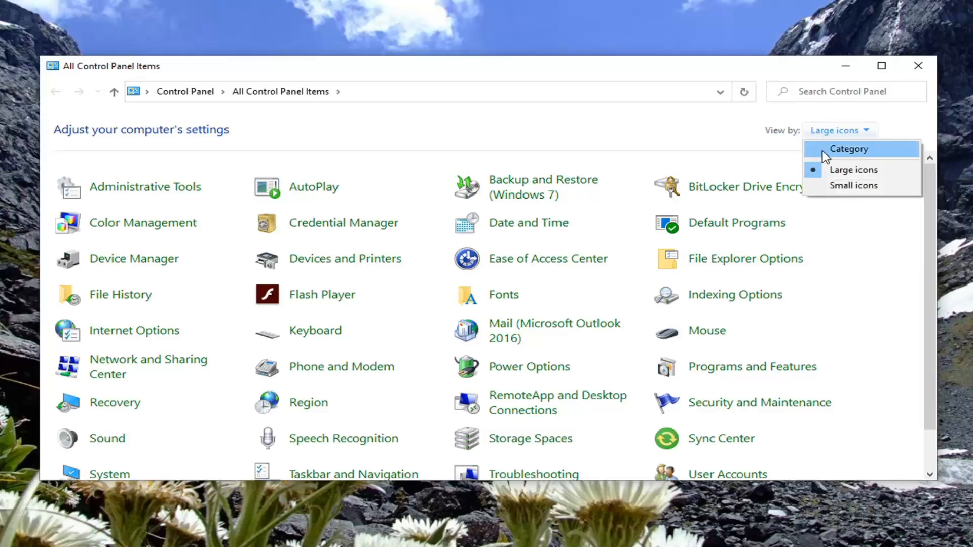
pyautogui.click(850, 148)
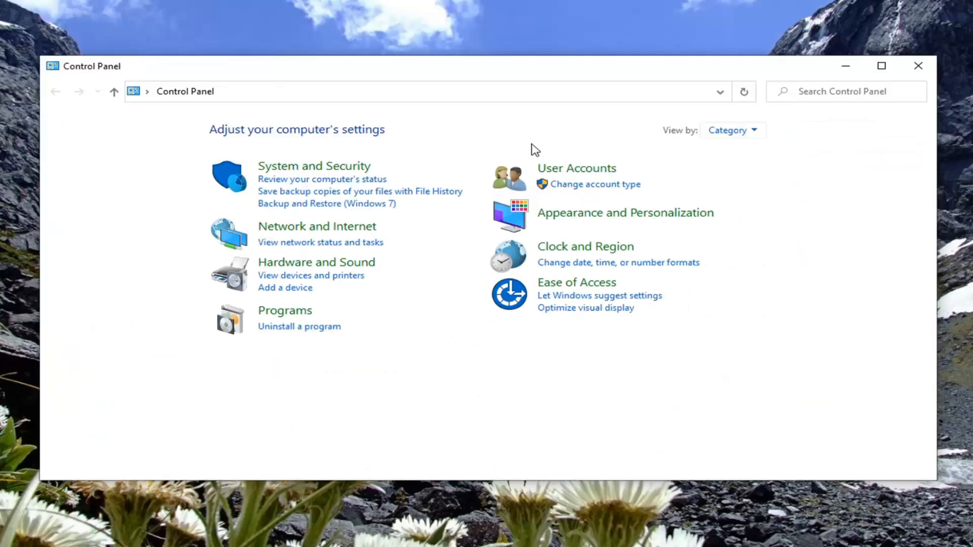
pyautogui.moveTo(316, 226)
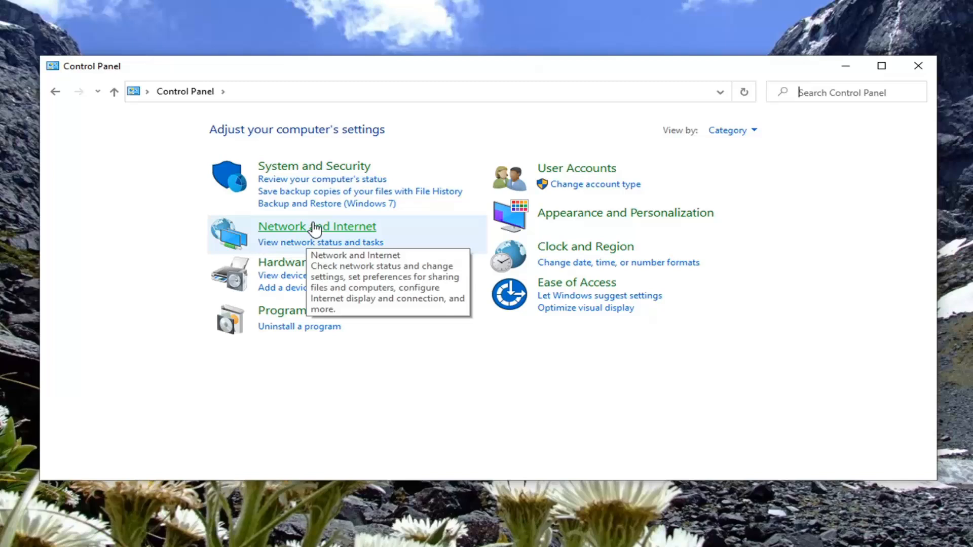
pyautogui.click(316, 226)
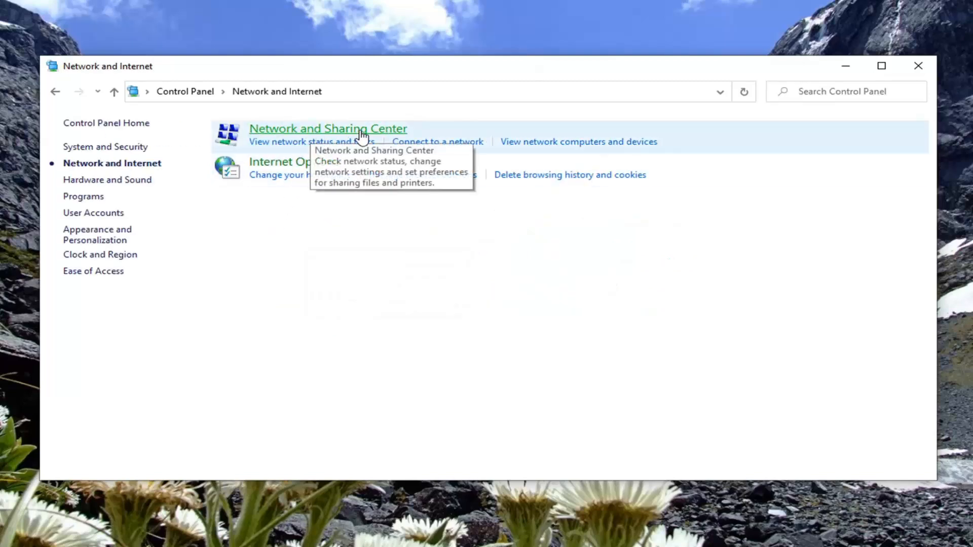
pyautogui.click(328, 129)
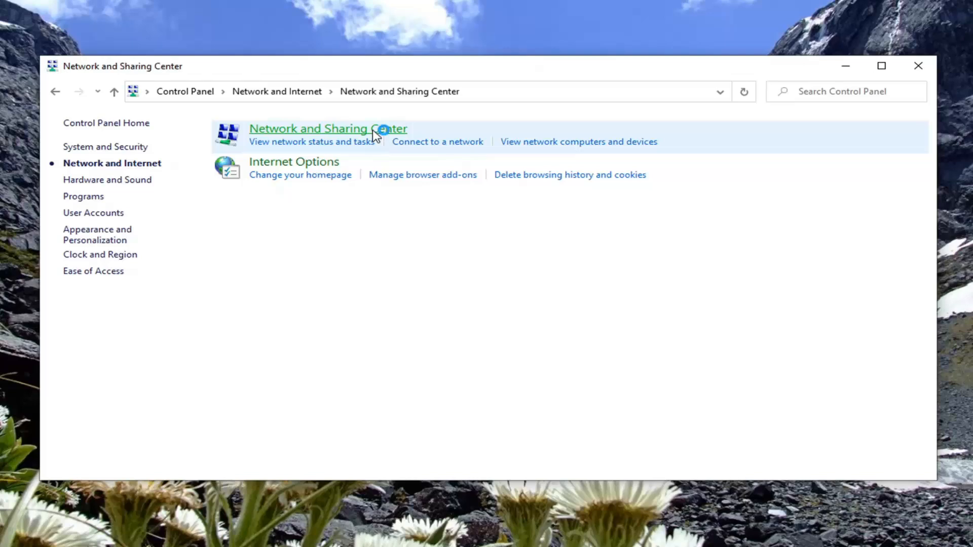
pyautogui.click(327, 128)
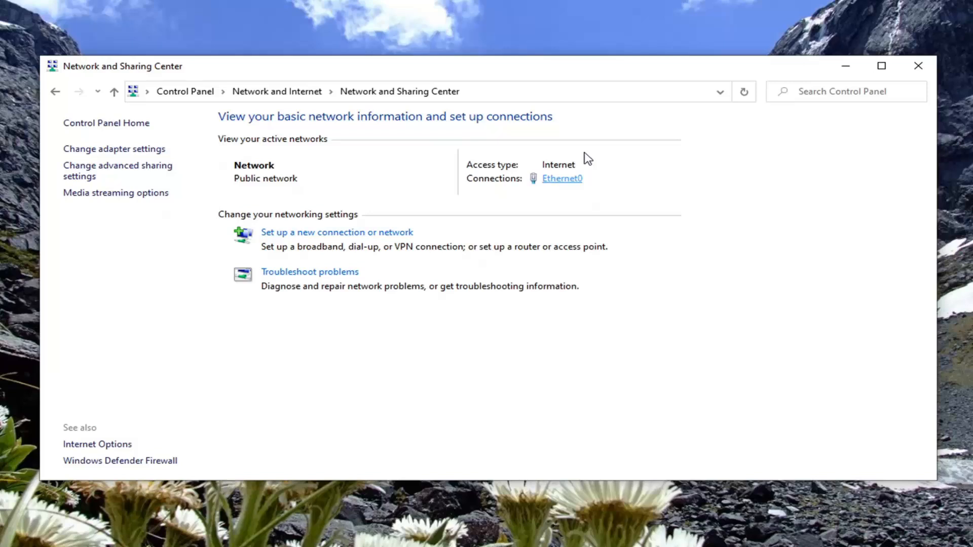
pyautogui.moveTo(560, 179)
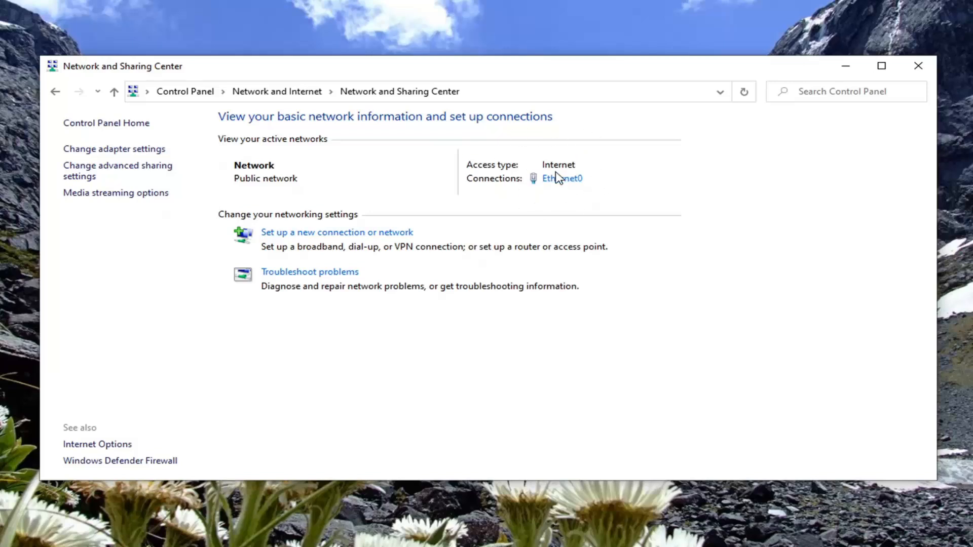
pyautogui.moveTo(561, 179)
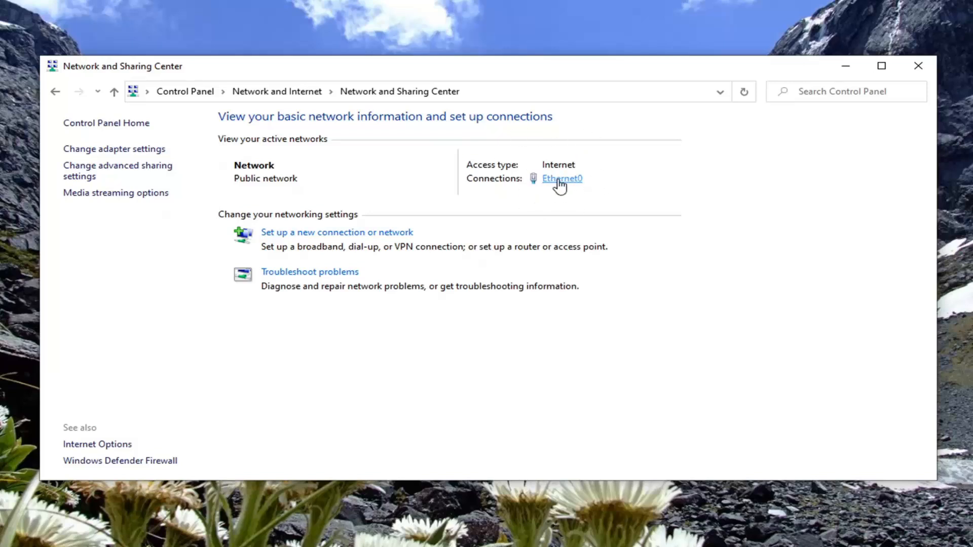
# Step: Open Ethernet0's status, then its Properties, and select Internet Protocol Version 4 (TCP/IPv4)
pyautogui.click(561, 179)
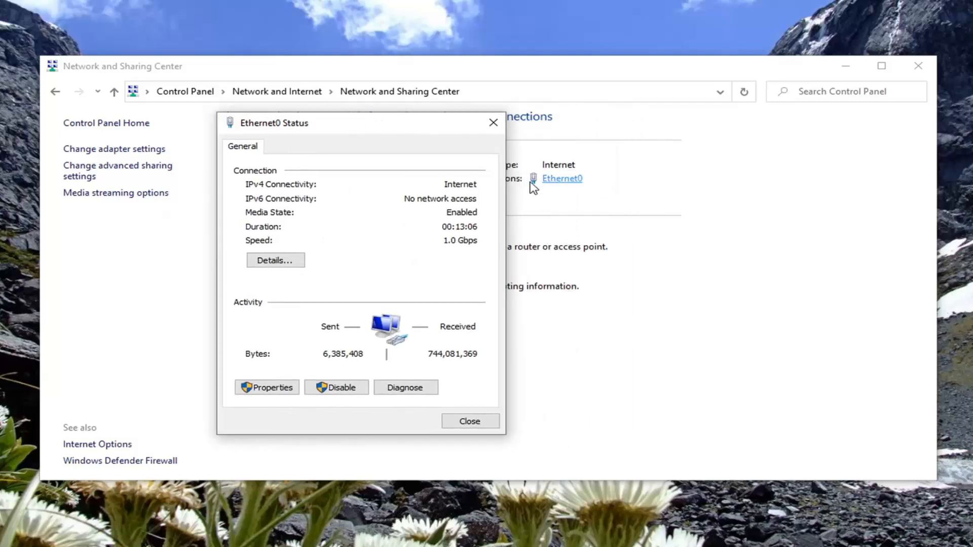
pyautogui.moveTo(267, 122); pyautogui.dragTo(338, 106)
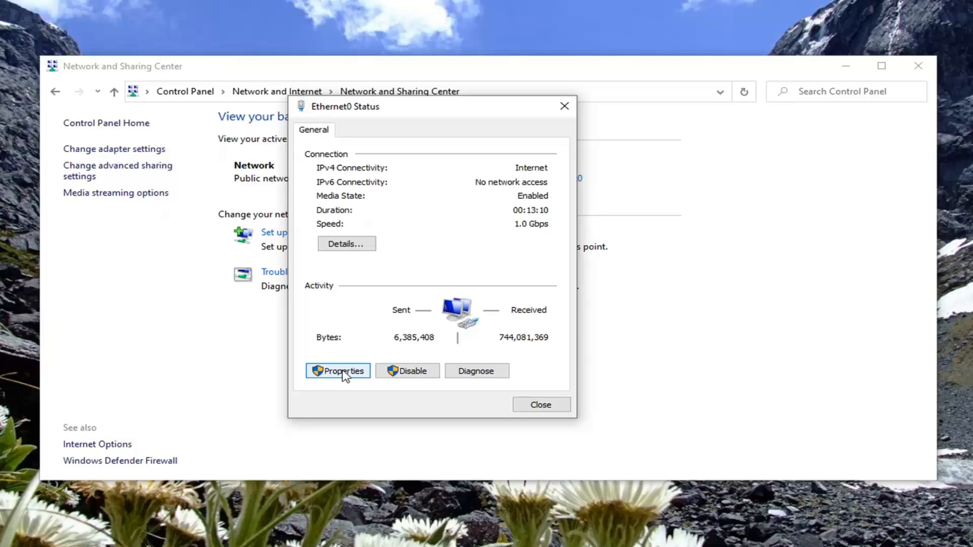
pyautogui.click(337, 371)
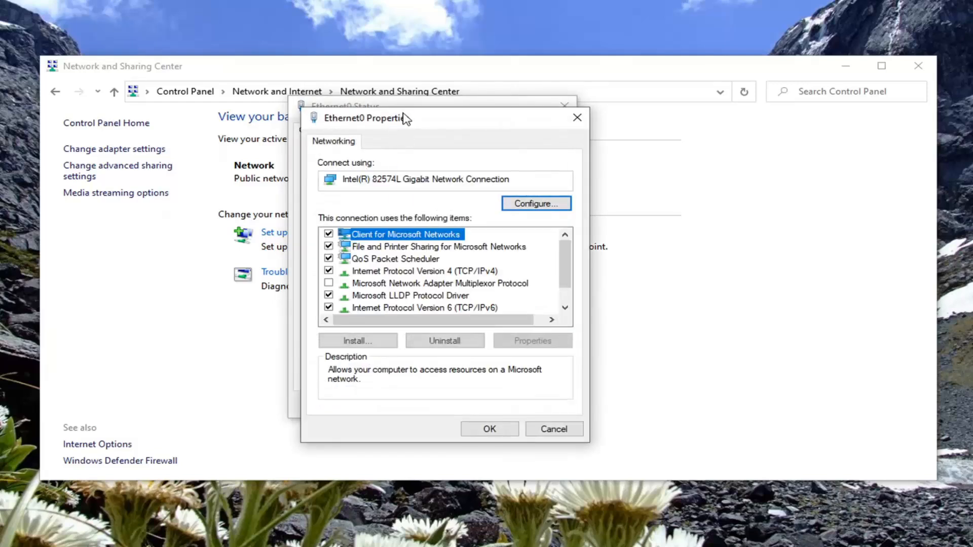
pyautogui.click(405, 237)
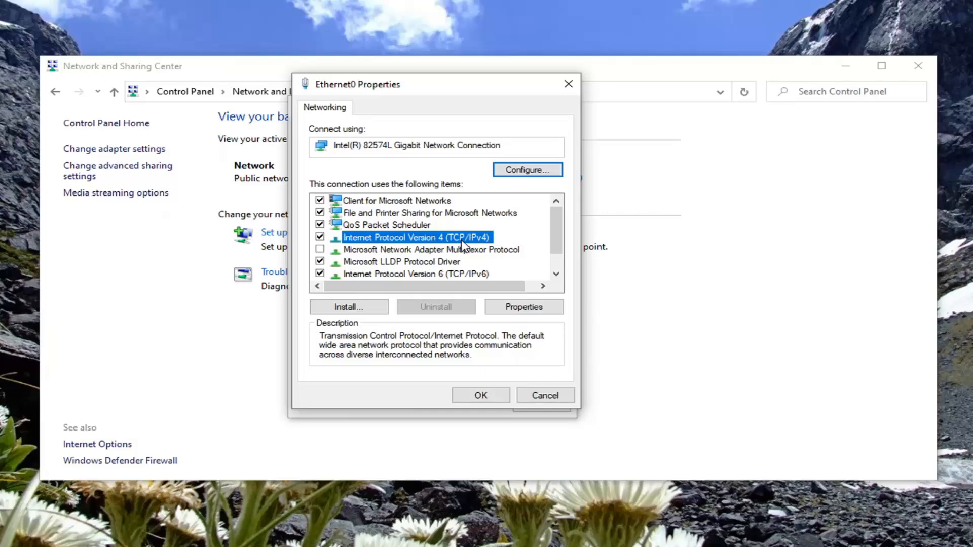
pyautogui.moveTo(510, 416)
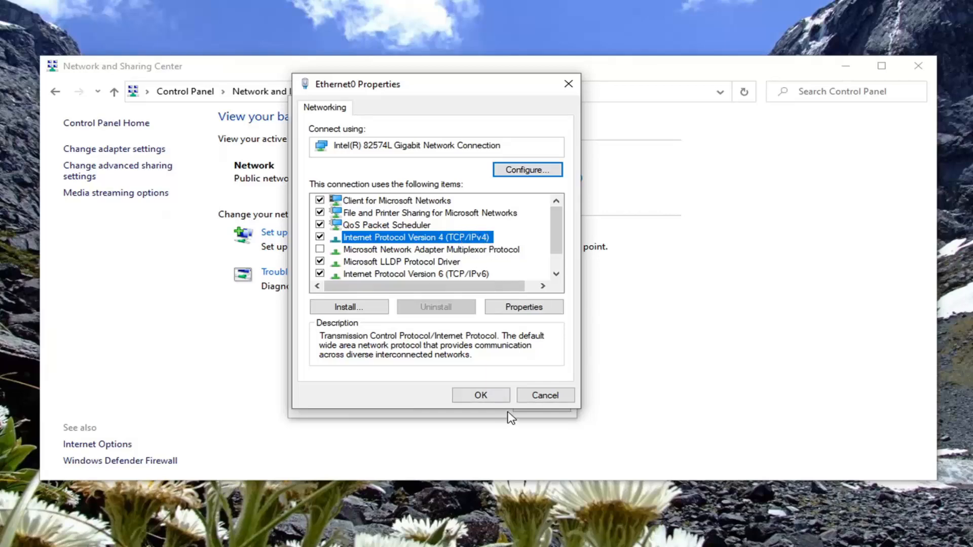
# Step: Open IPv4 Properties and choose 'Use the following DNS server addresses'
pyautogui.click(523, 306)
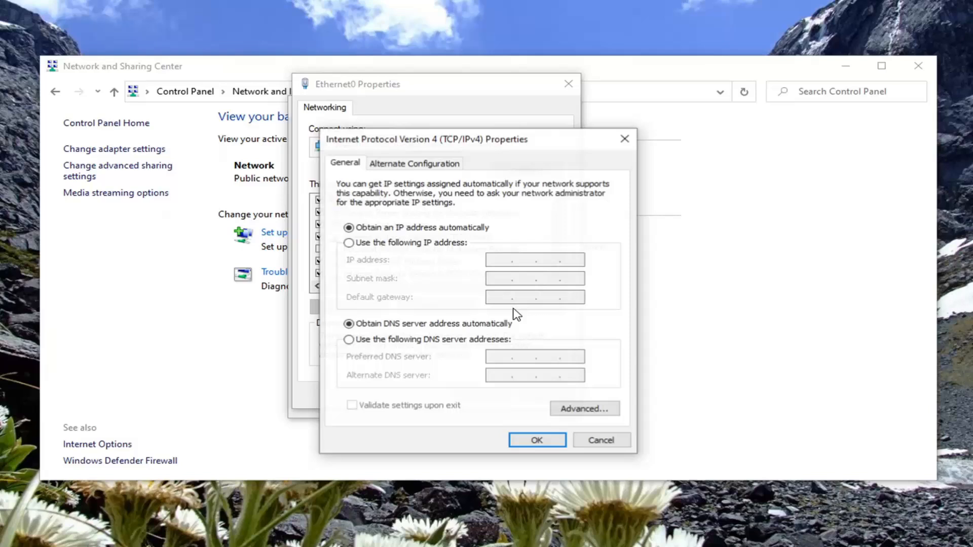
pyautogui.moveTo(484, 268)
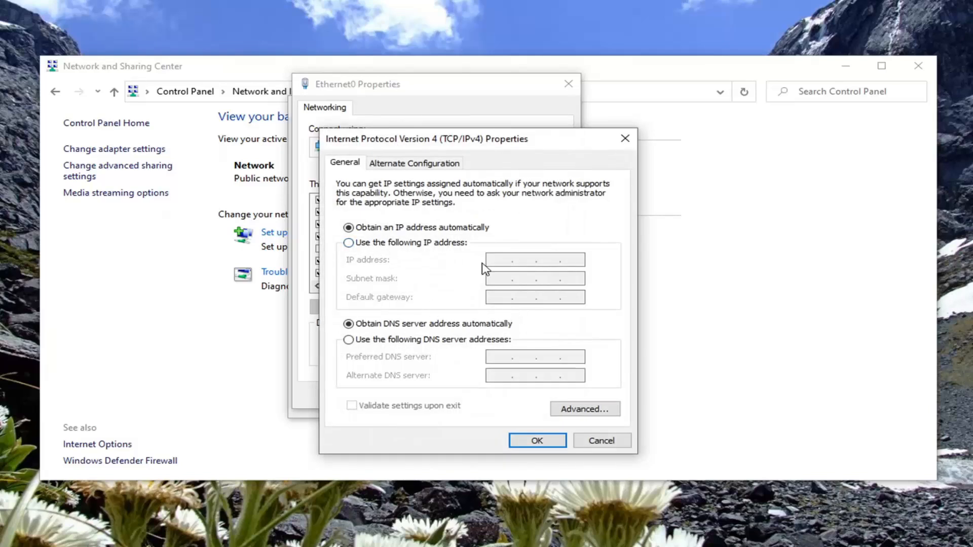
pyautogui.moveTo(519, 240)
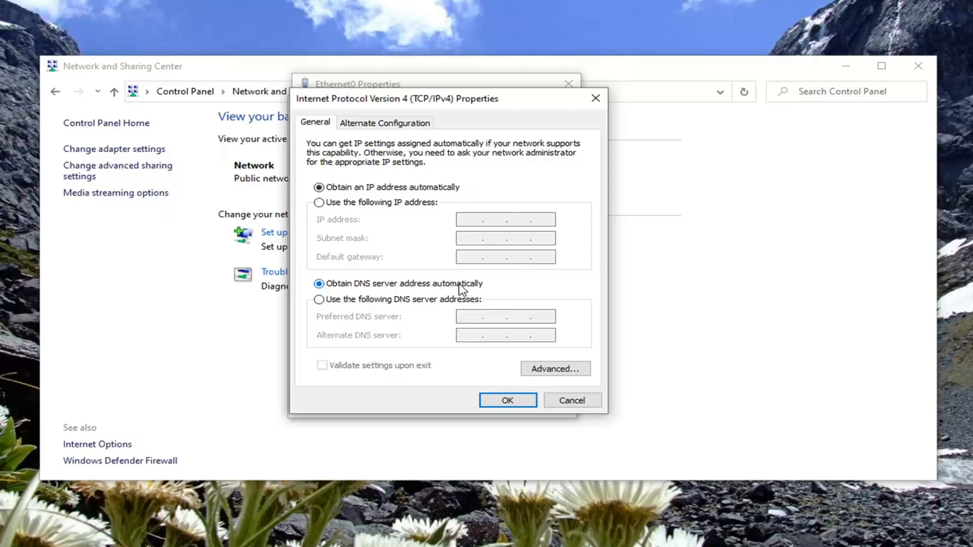
pyautogui.click(319, 299)
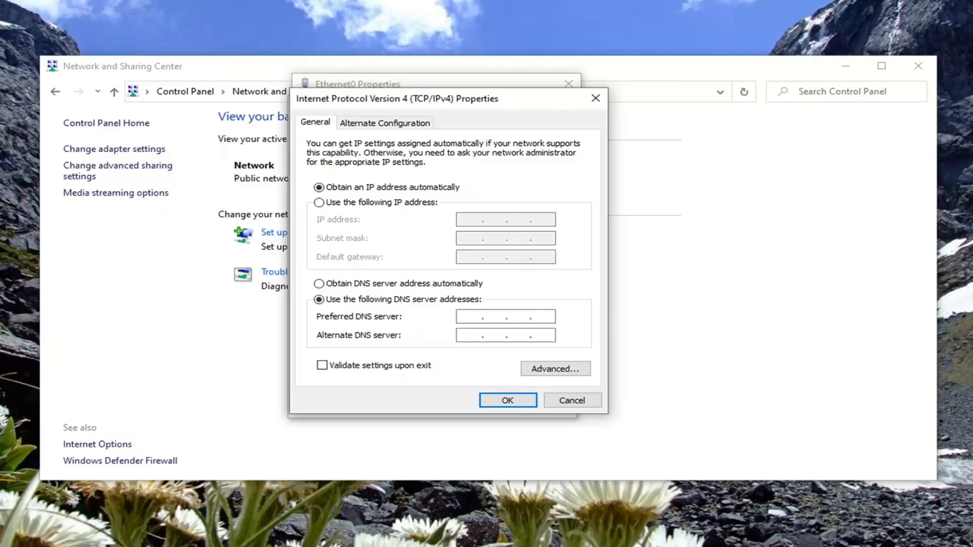
# Step: Enter 8.8.8.8 as the preferred DNS server address
pyautogui.click(477, 317)
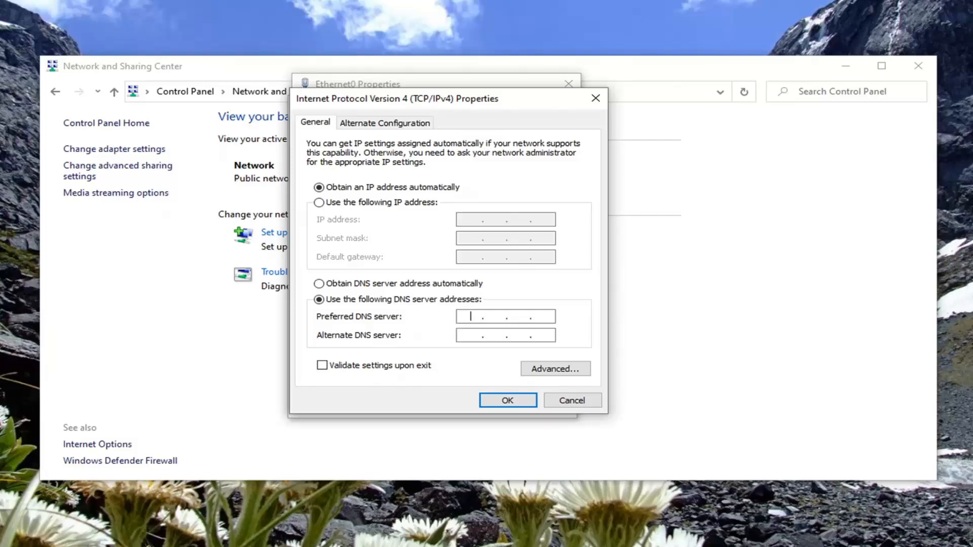
pyautogui.write('8 . . .')
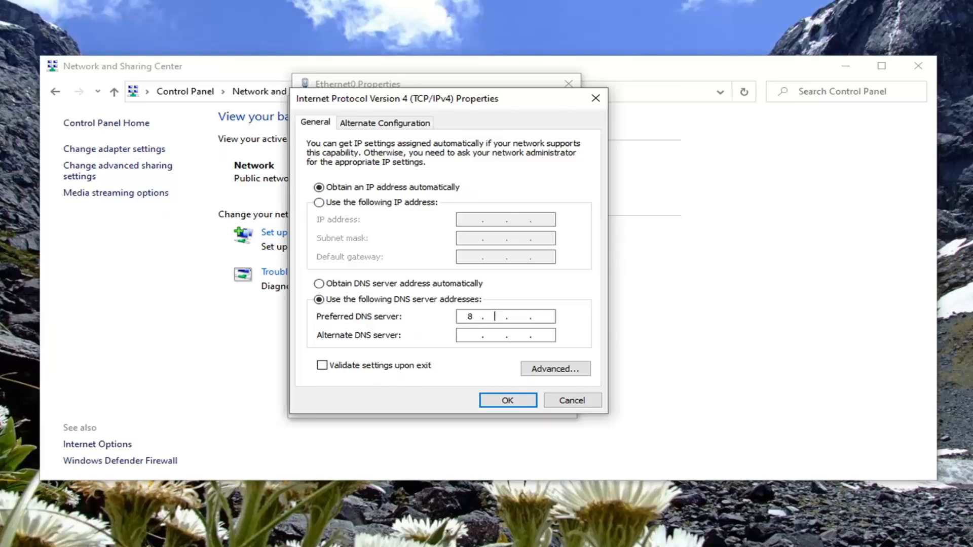
pyautogui.write('8.')
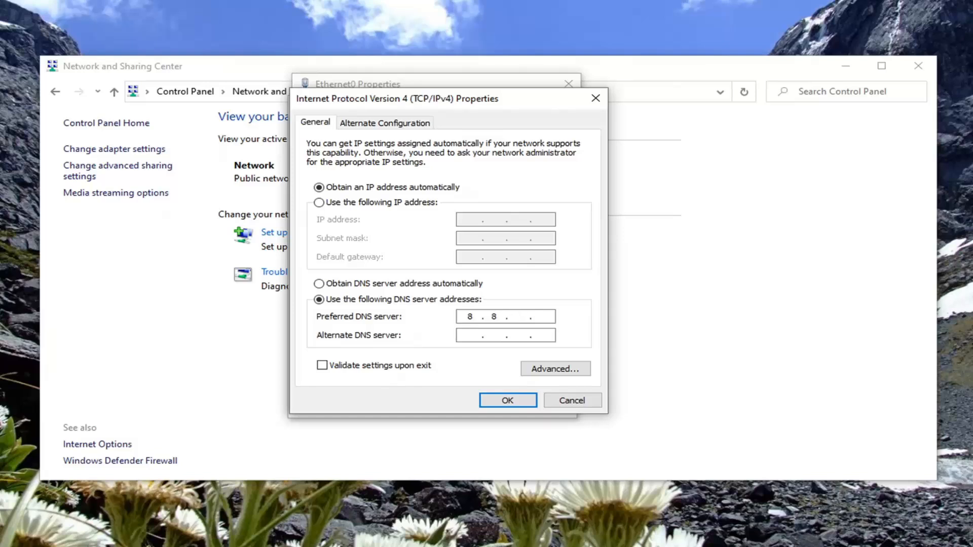
pyautogui.write('8')
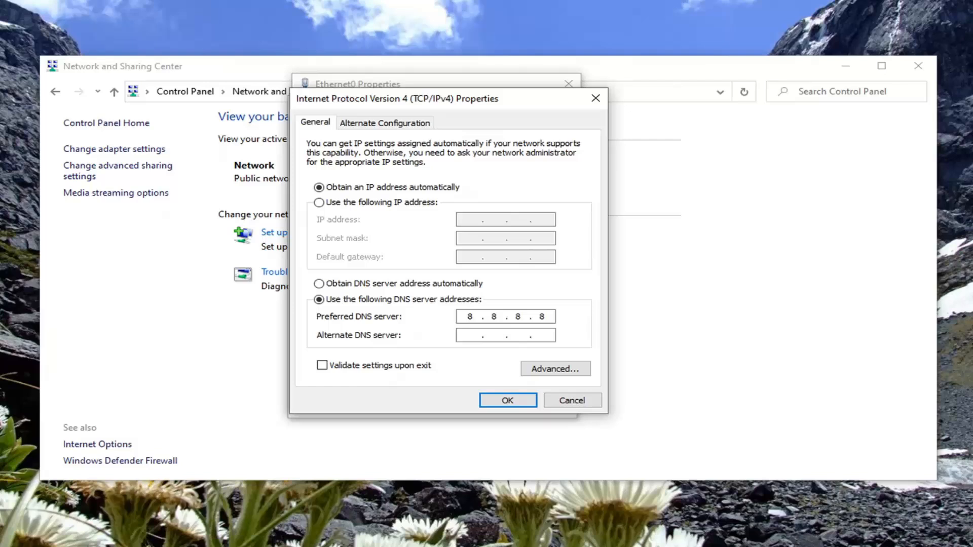
pyautogui.write('8')
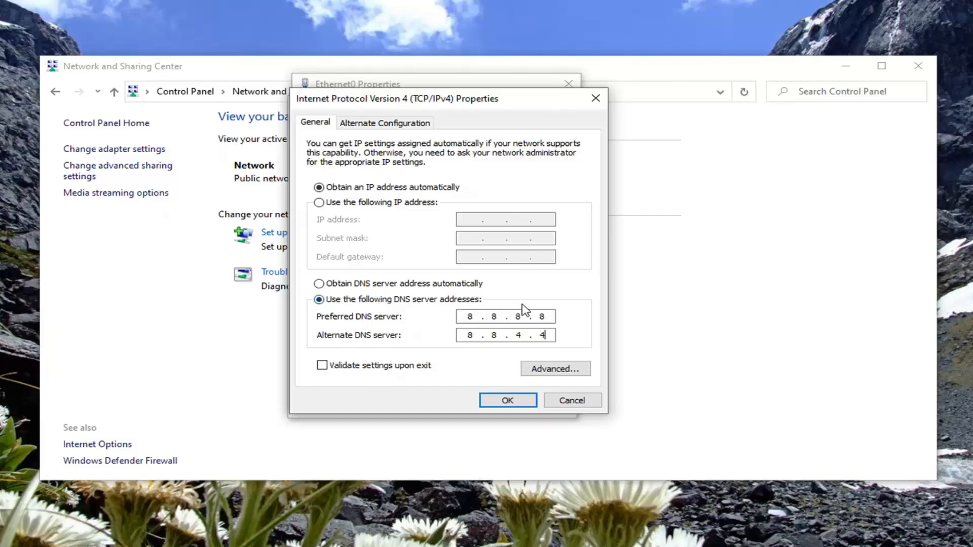
pyautogui.moveTo(394, 295)
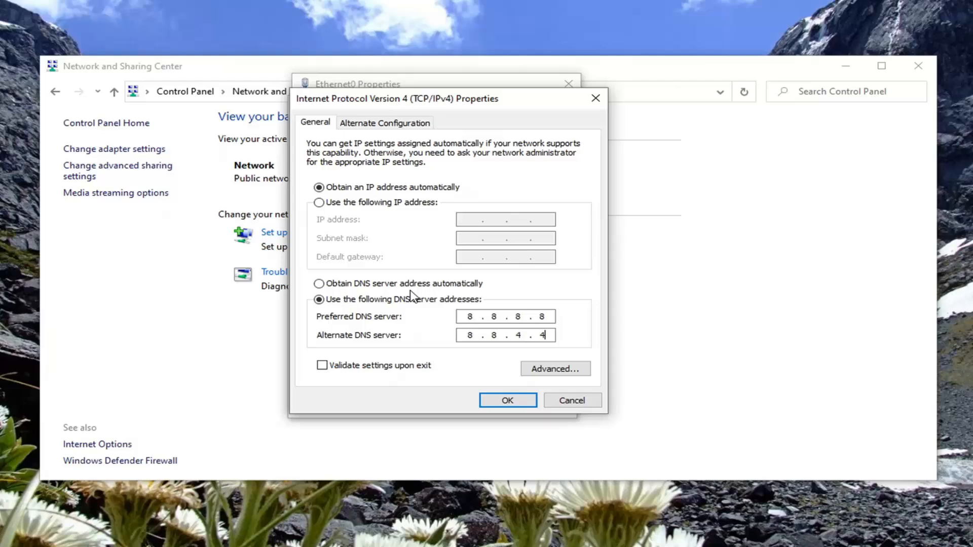
pyautogui.moveTo(519, 379)
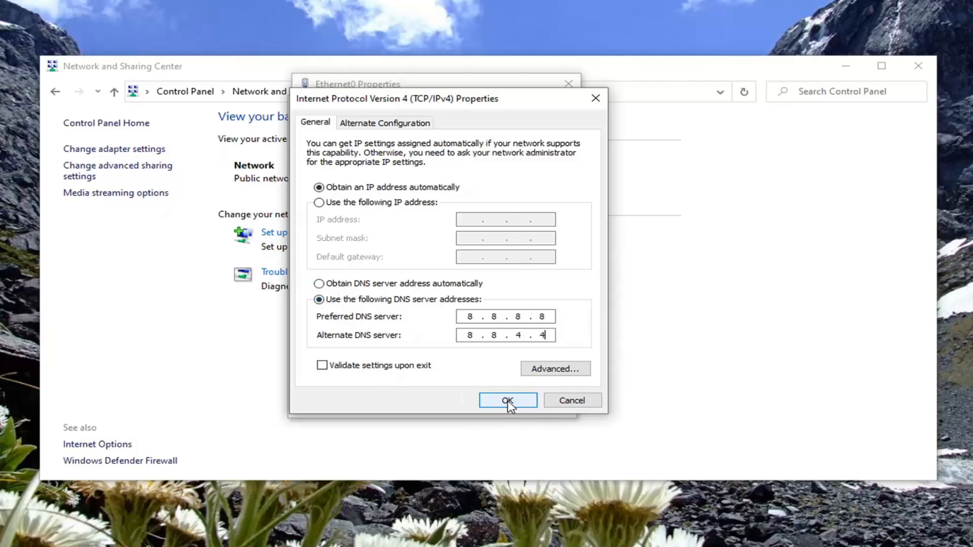
# Step: Apply the IPv4 DNS servers 8.8.8.8 / 8.8.4.4 and close Network and Sharing Center
pyautogui.click(506, 401)
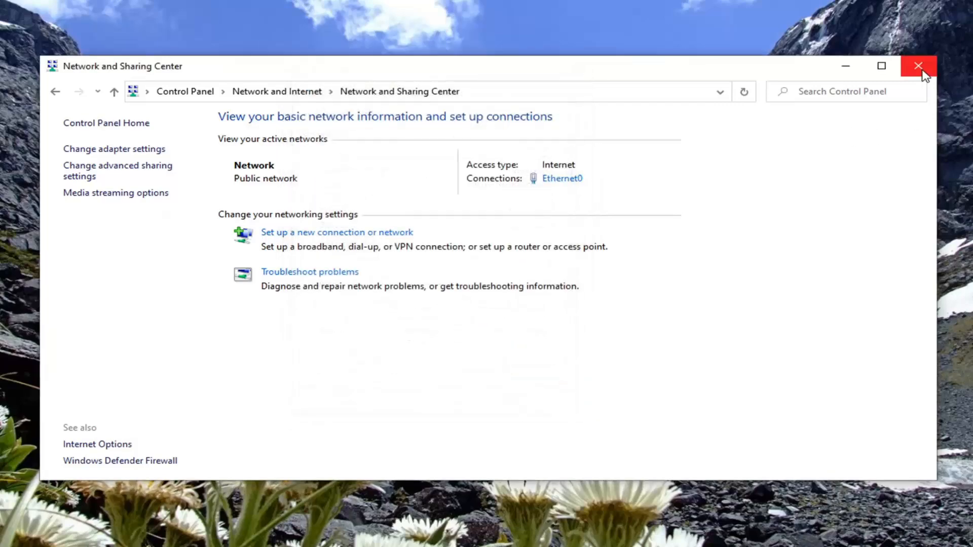
pyautogui.click(919, 65)
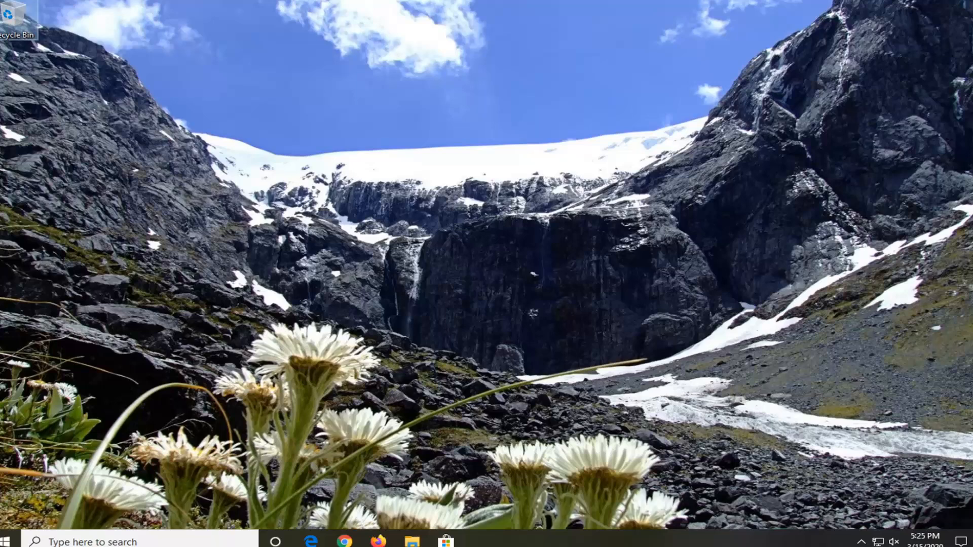